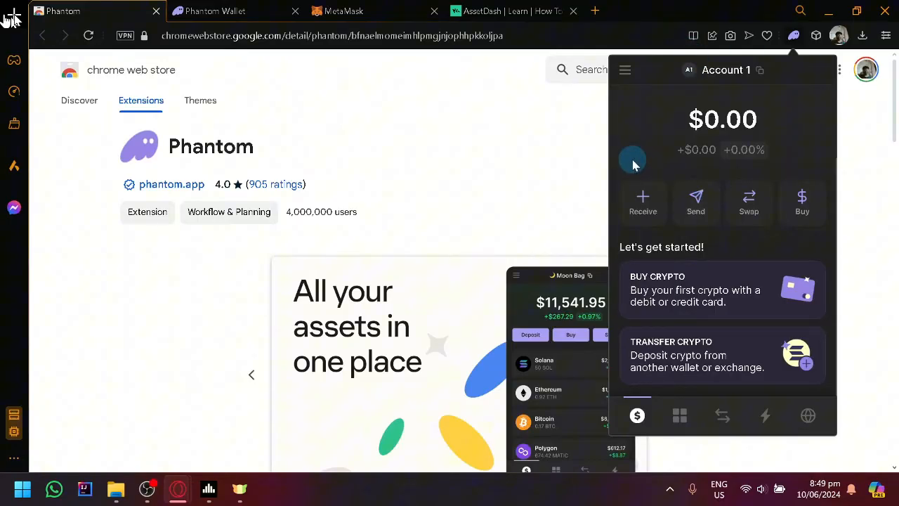
mouse_move(634, 170)
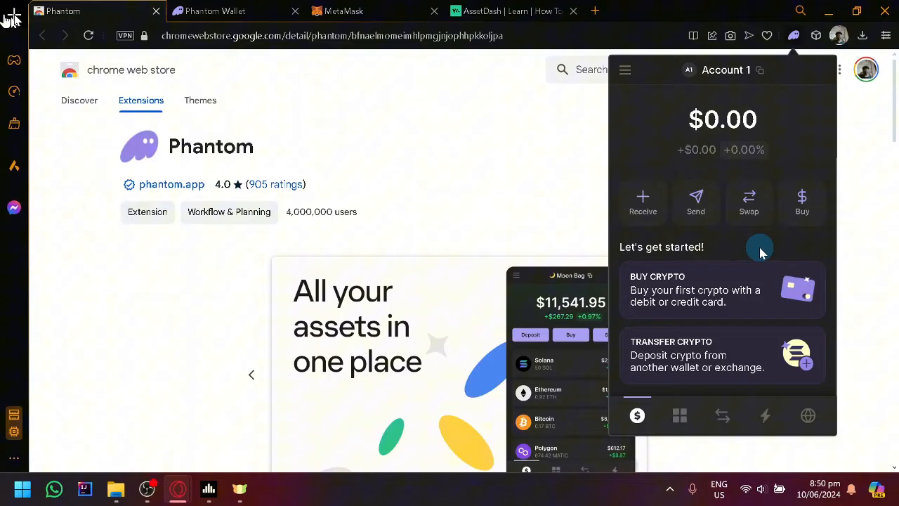
Scroll past the Transfer Crypto card to reveal the $0.00 Solana, Ethereum, Bitcoin and Polygon rows.
scroll(down, 3)
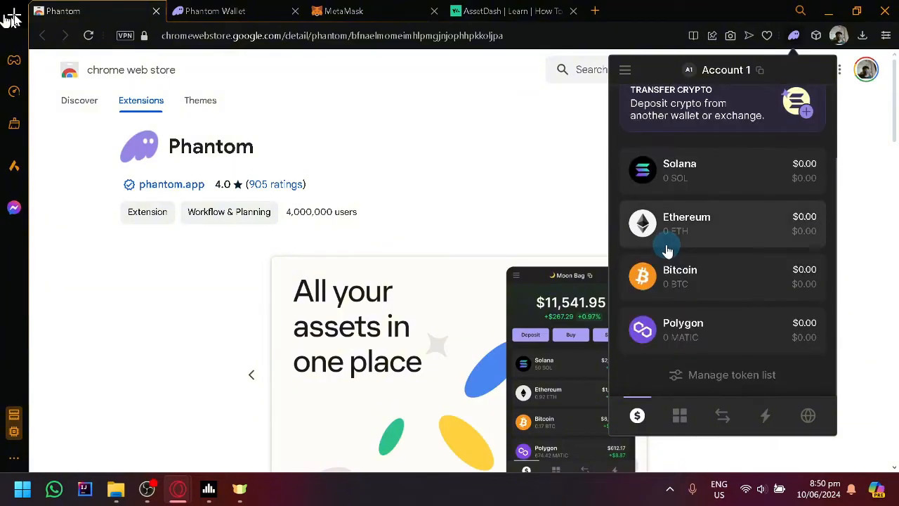
mouse_move(663, 202)
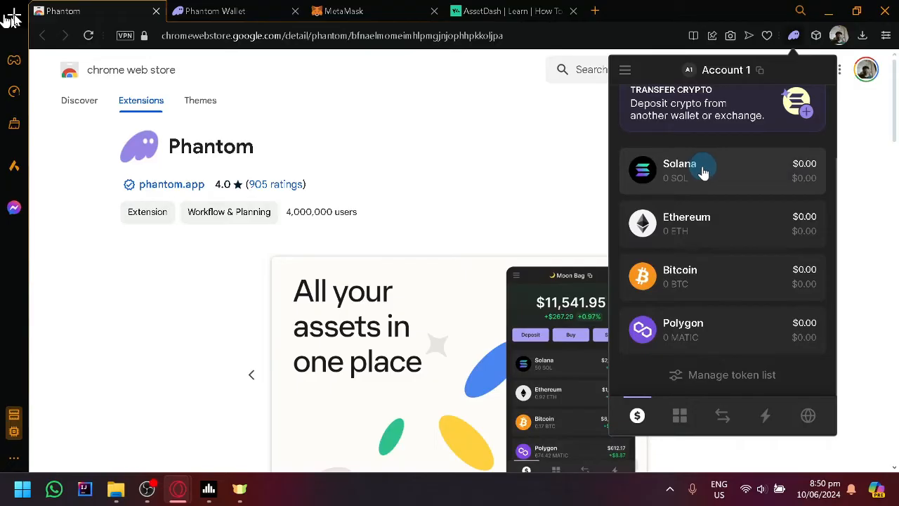
mouse_move(706, 290)
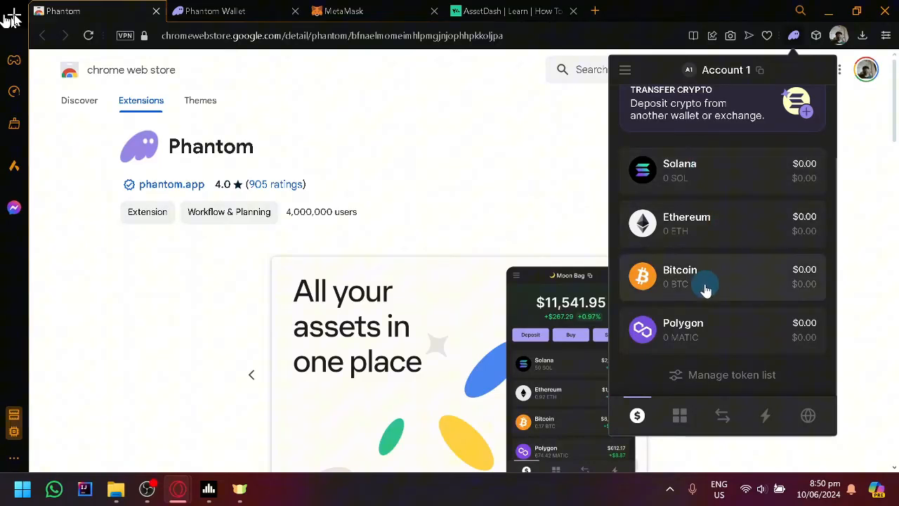
mouse_move(728, 345)
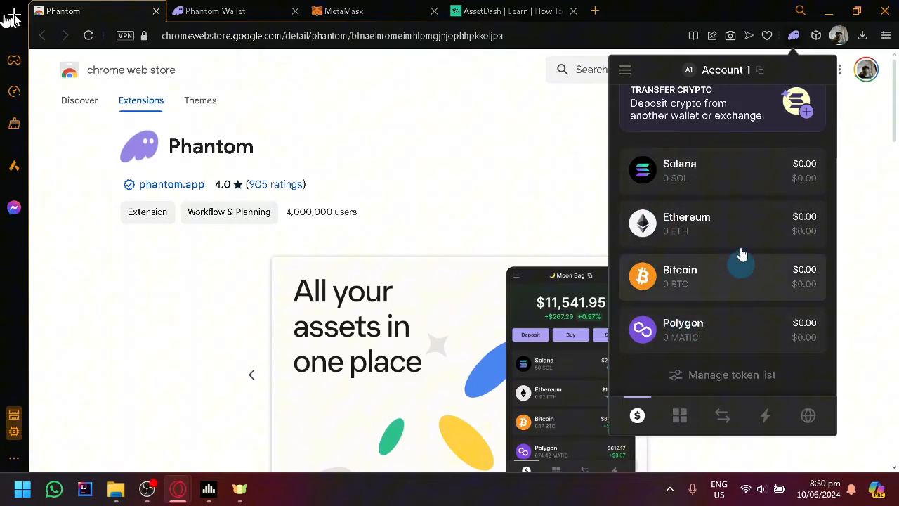
mouse_move(719, 178)
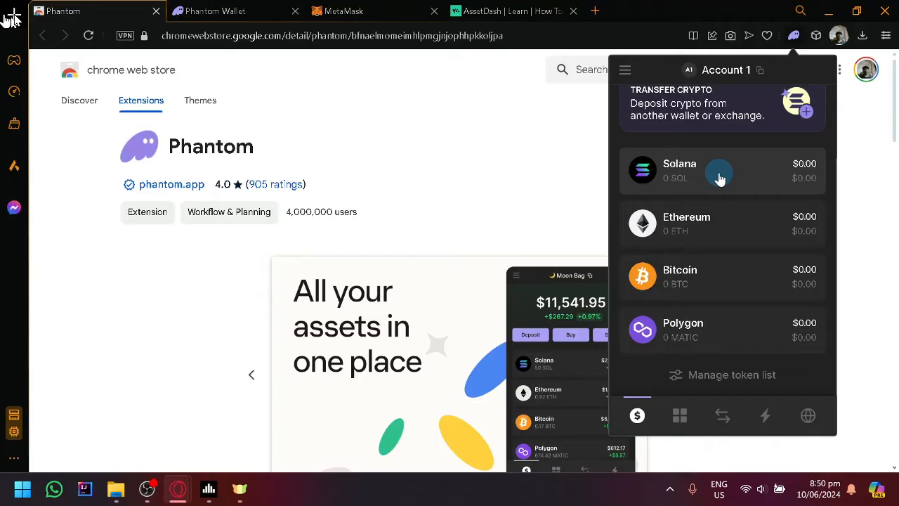
Open the 0 SOL Solana token page and start a new SOL transfer.
click(720, 171)
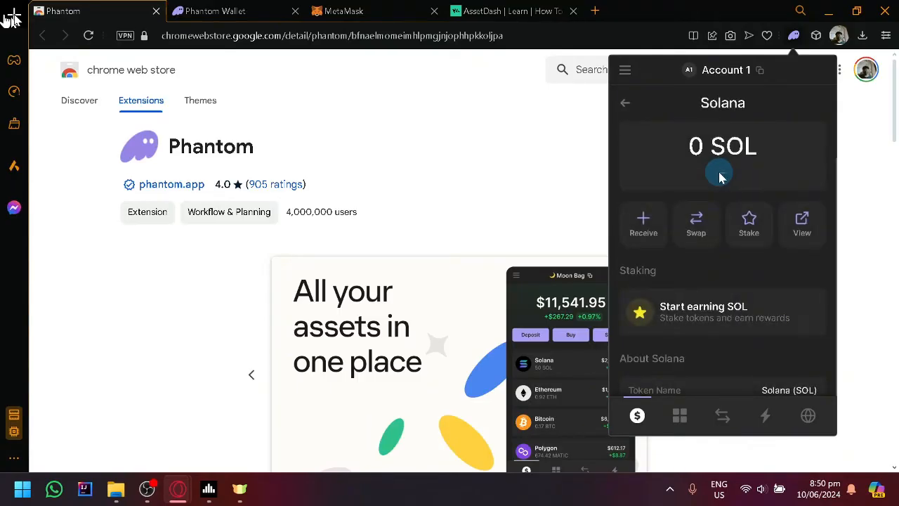
mouse_move(723, 287)
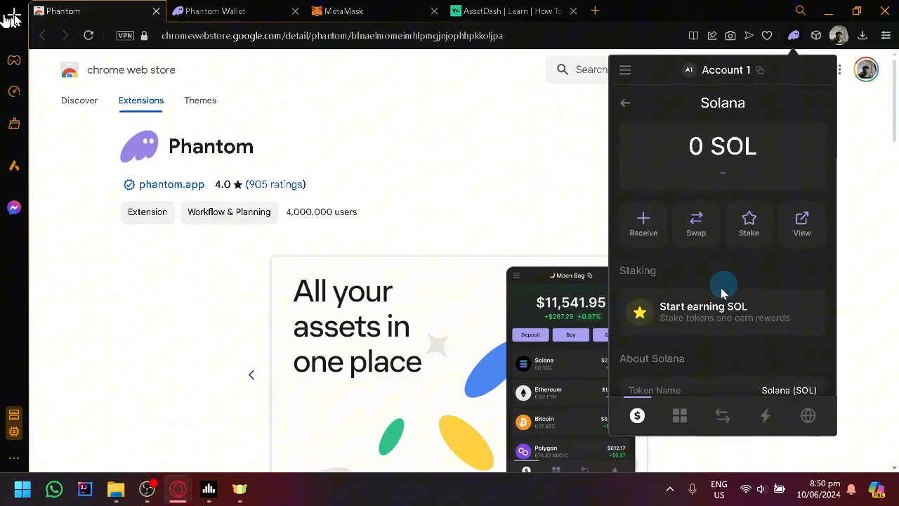
click(625, 102)
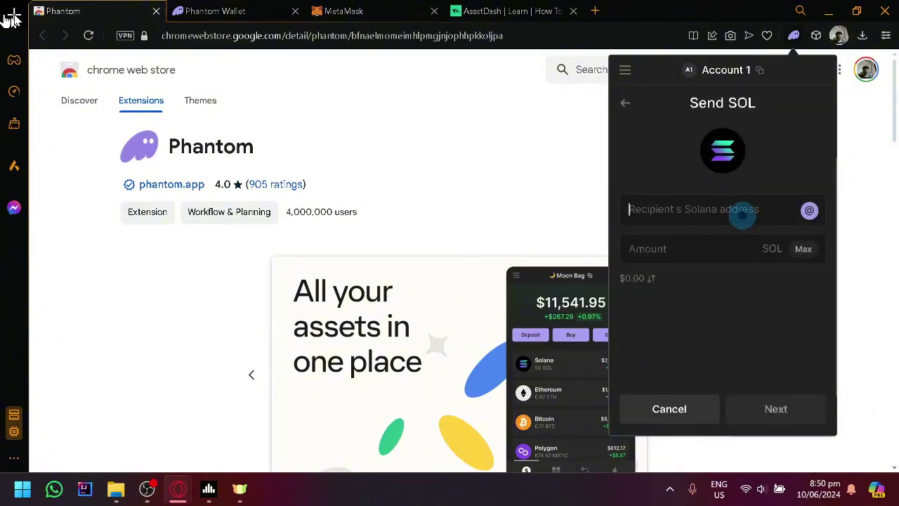
mouse_move(625, 103)
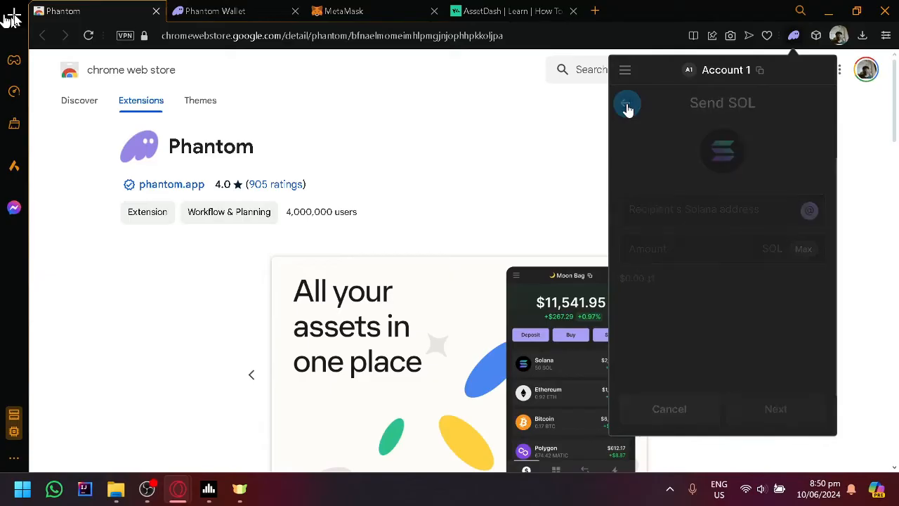
Leave the Send form, show Solana's Receive QR code and copy Account 1's address.
click(626, 106)
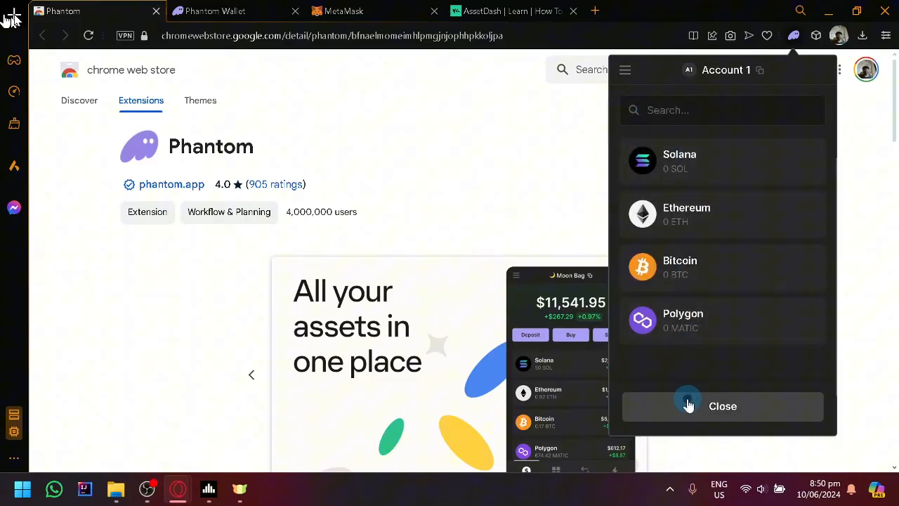
click(722, 161)
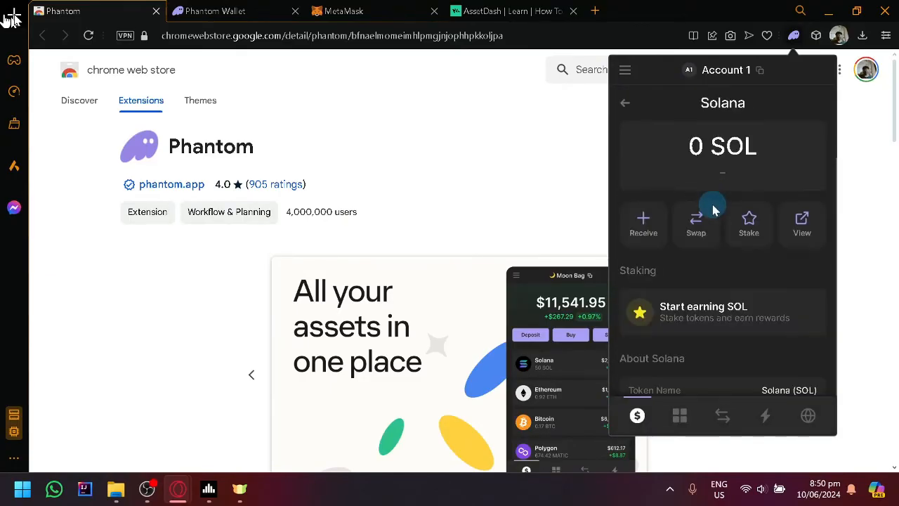
click(643, 223)
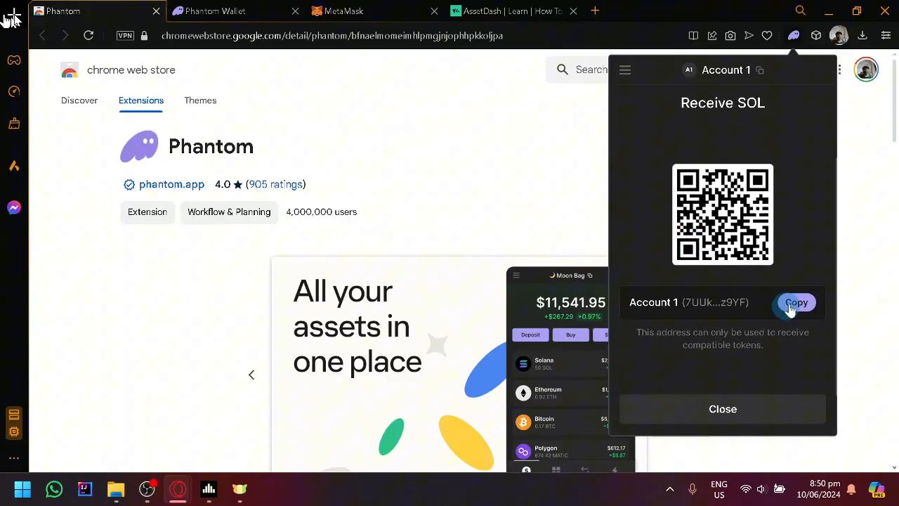
click(796, 302)
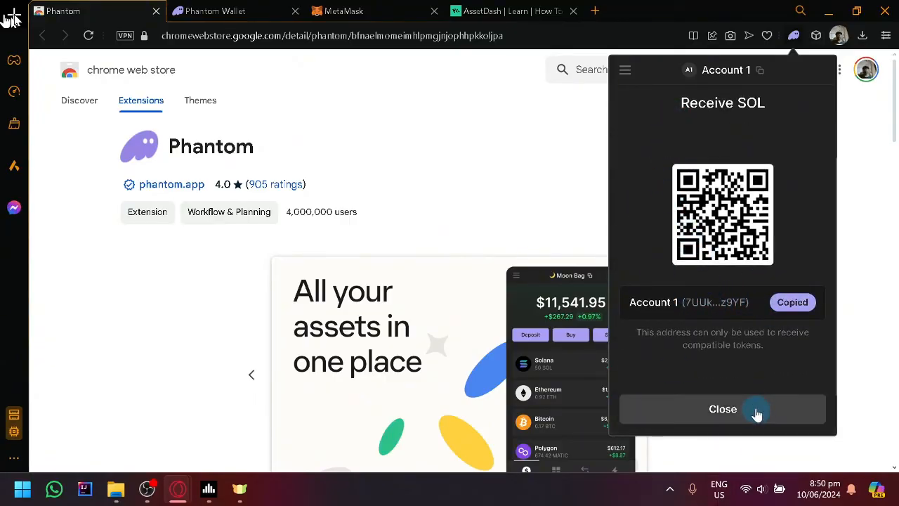
Close the Receive SOL panel to return to Account 1's $0.00 home screen.
click(722, 408)
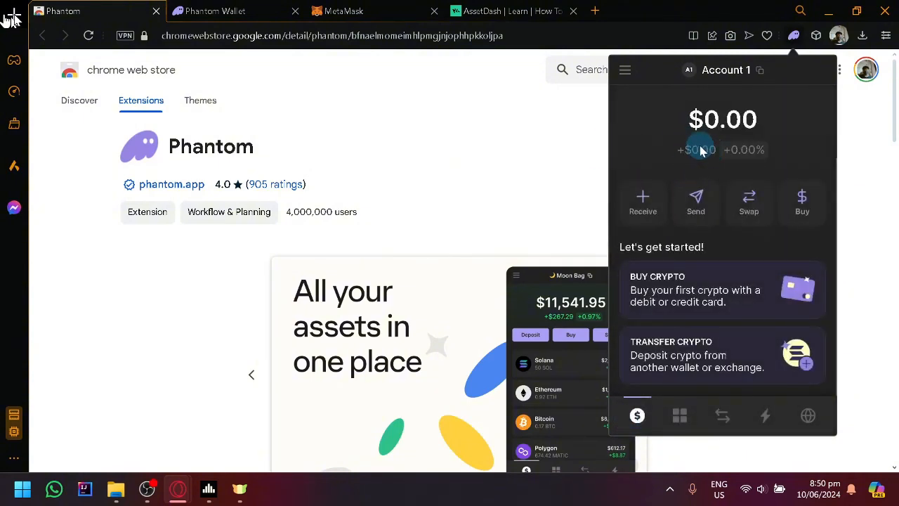
mouse_move(700, 172)
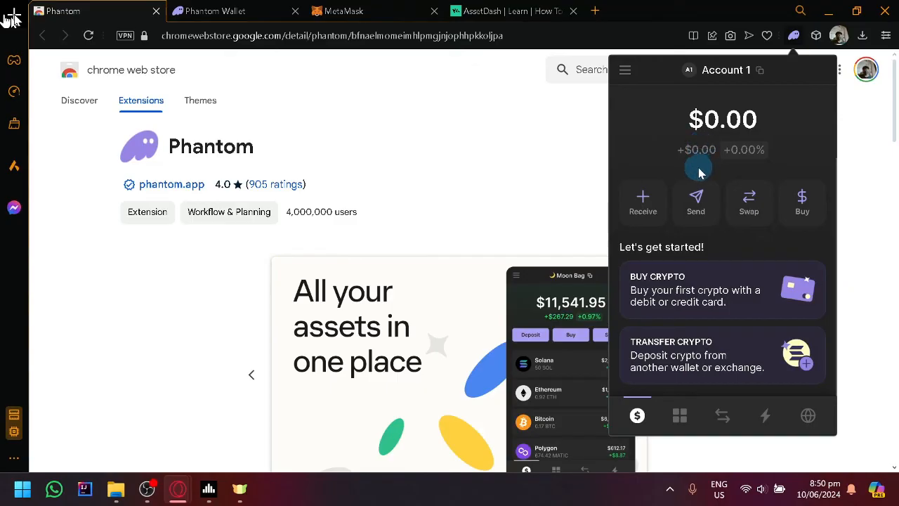
mouse_move(266, 239)
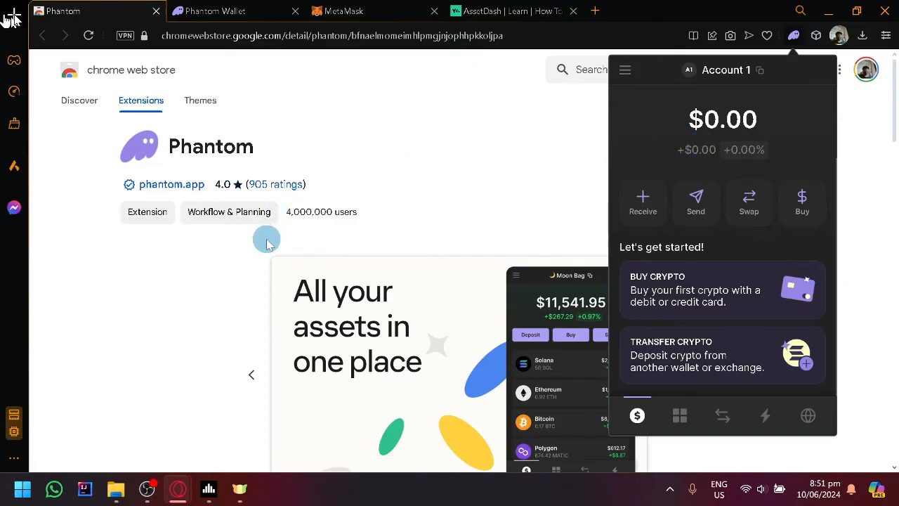